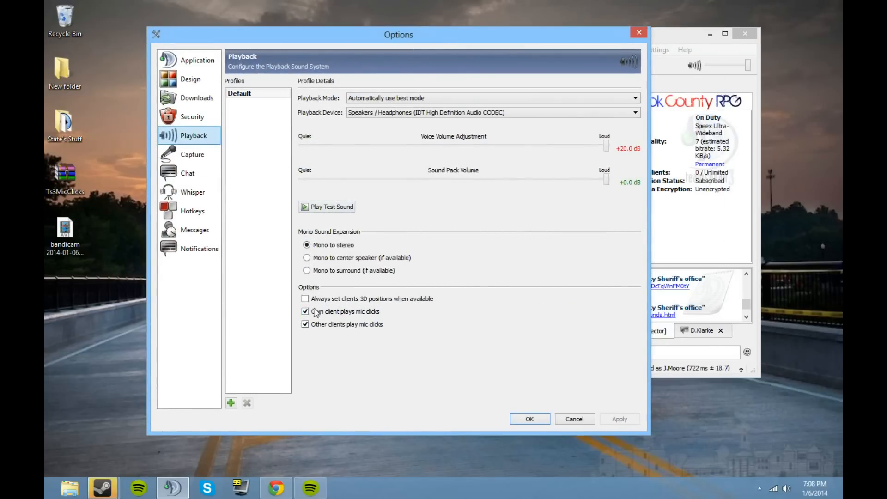
# Step: Enable 'Own client plays mic clicks' and 'Other clients play mic clicks' in Playback, then close Options
pyautogui.click(305, 324)
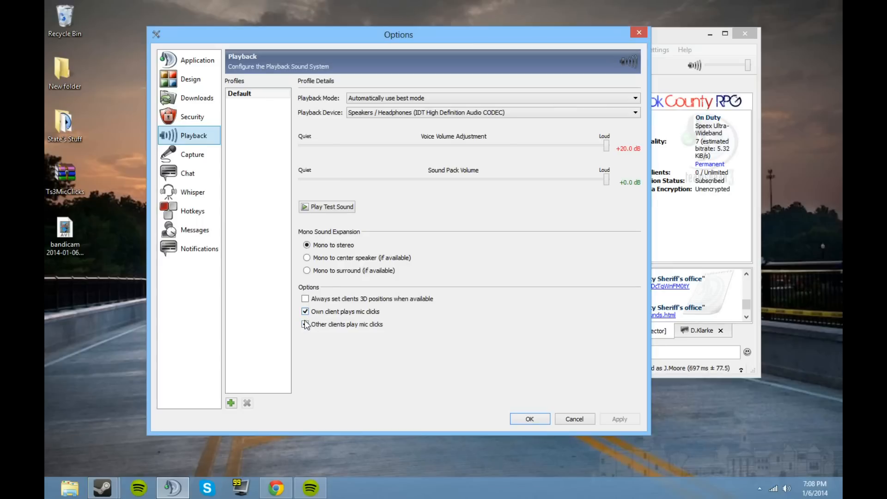
pyautogui.click(305, 324)
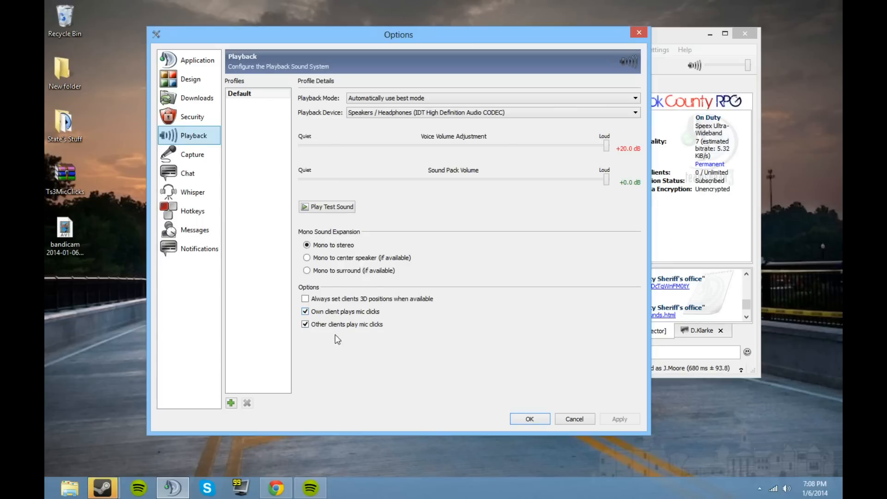
pyautogui.moveTo(562, 440)
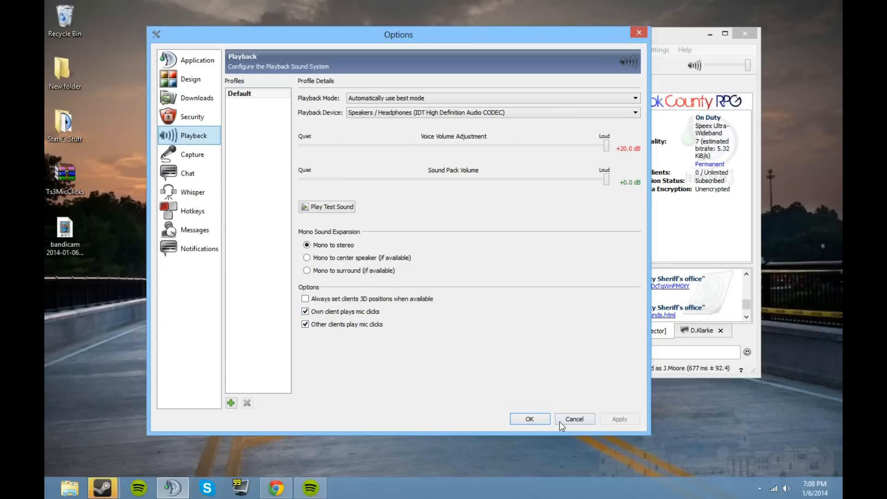
pyautogui.click(574, 419)
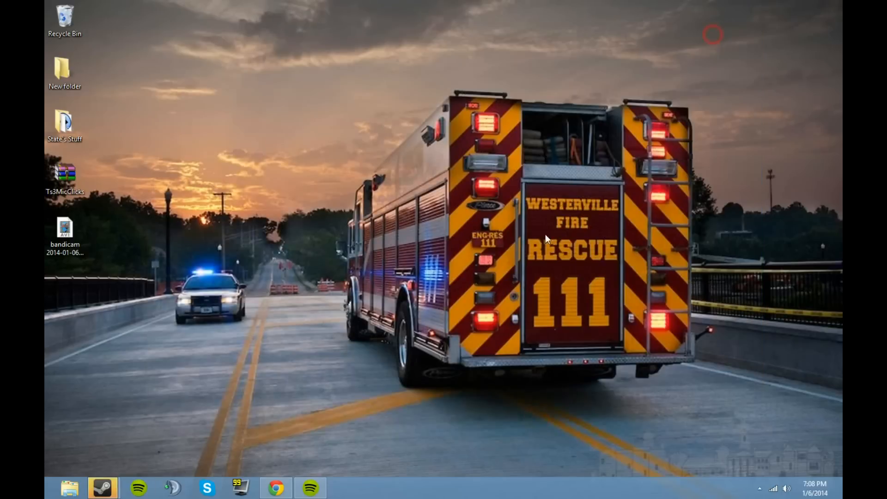
# Step: Download Ts3MicClicks.rar from MEGA, view its two WAVs in WinRAR, and launch File Explorer
pyautogui.click(279, 486)
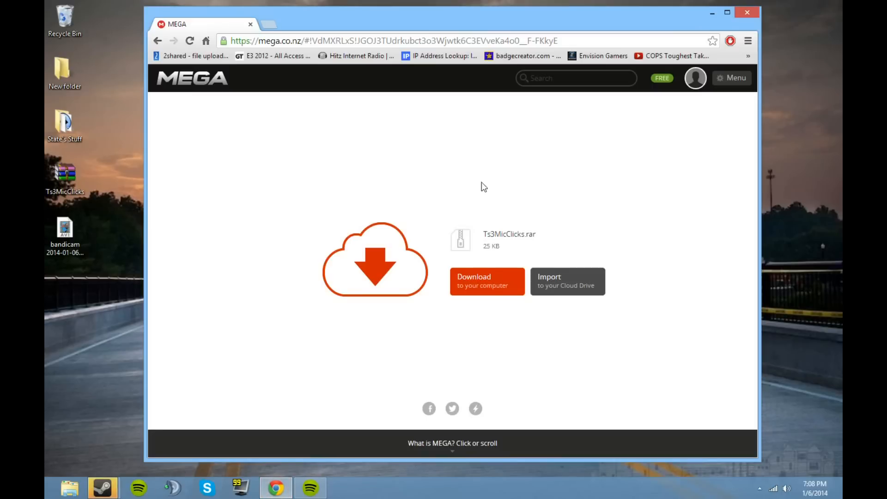
pyautogui.moveTo(488, 176)
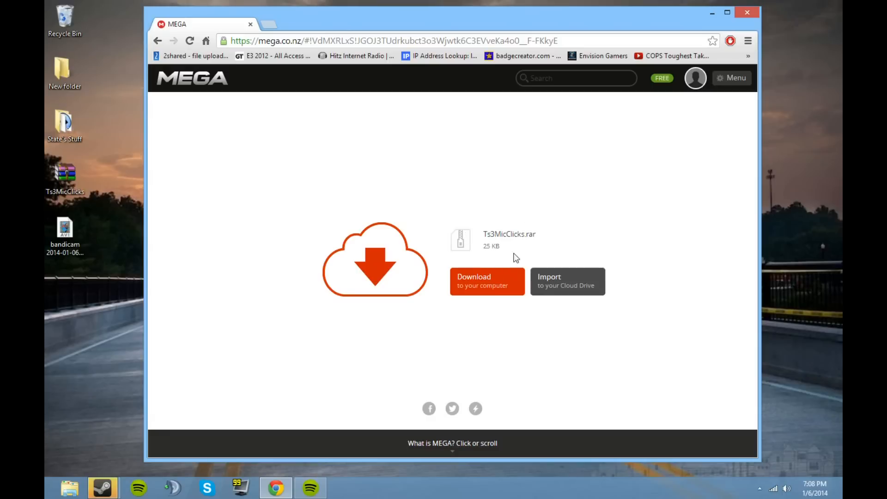
pyautogui.moveTo(490, 329)
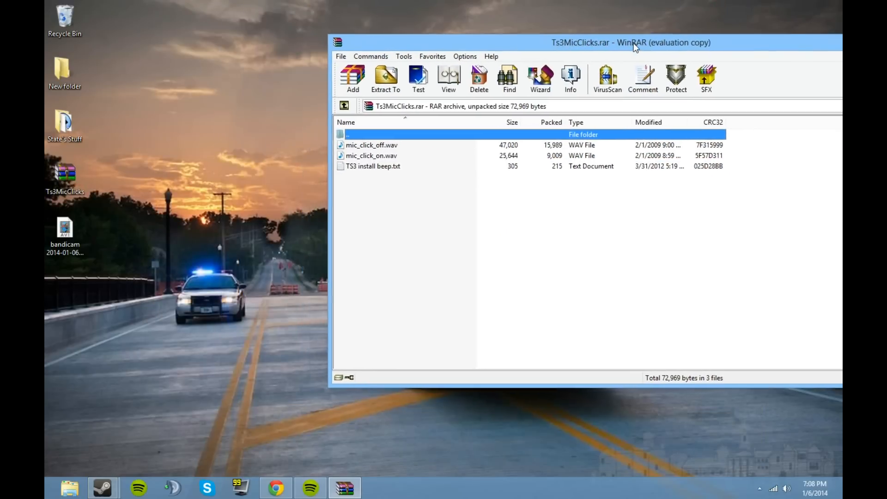
pyautogui.click(69, 488)
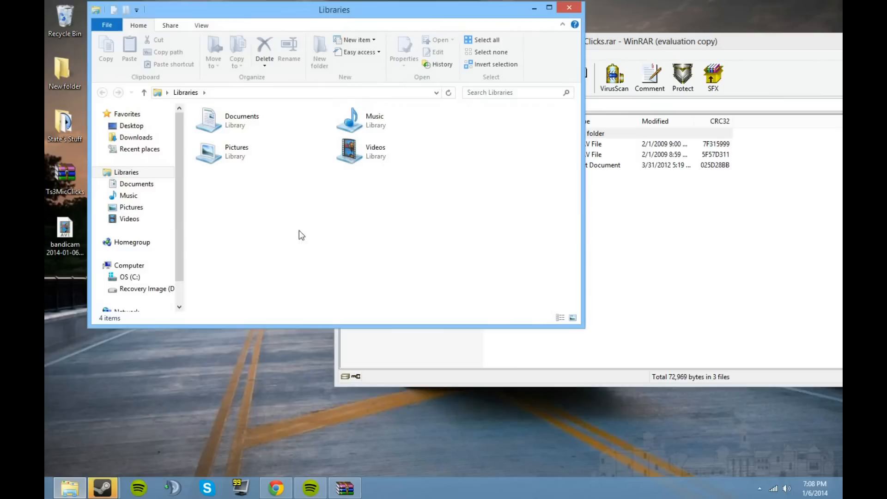
# Step: Navigate to C:\Program Files (x86)\TeamSpeak 3 Client\sound\default
pyautogui.click(130, 277)
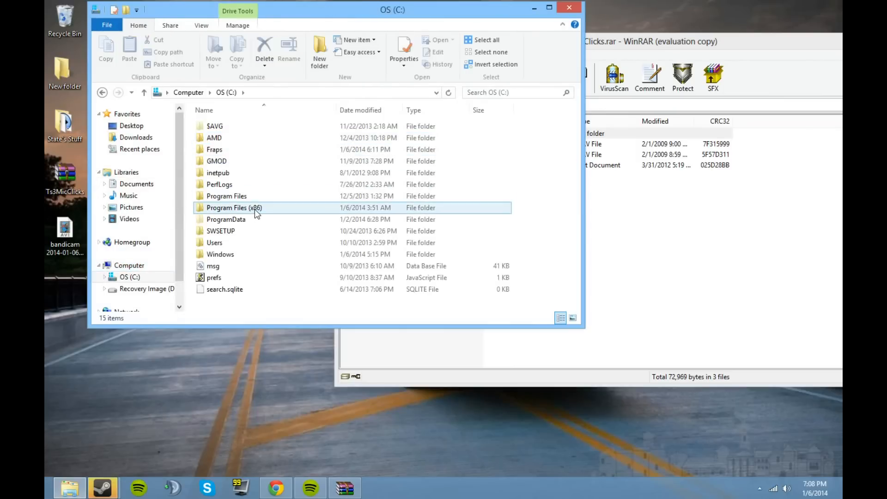
pyautogui.doubleClick(233, 207)
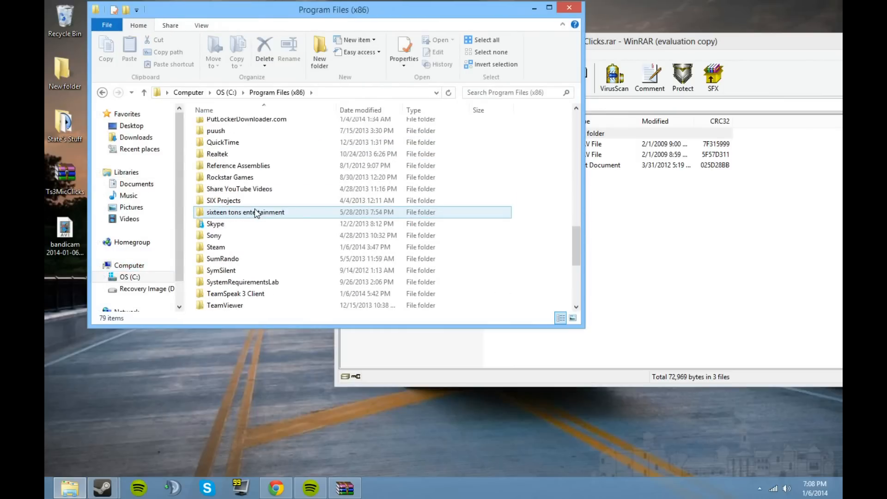
pyautogui.doubleClick(235, 294)
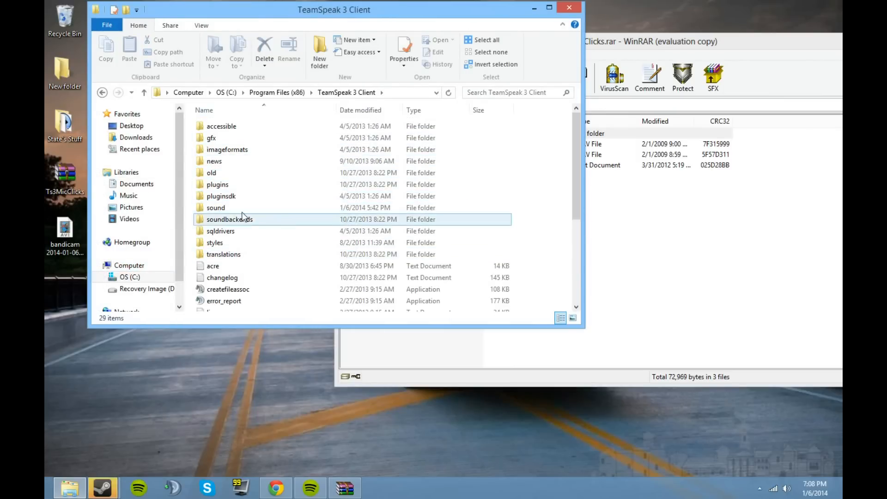
pyautogui.doubleClick(215, 206)
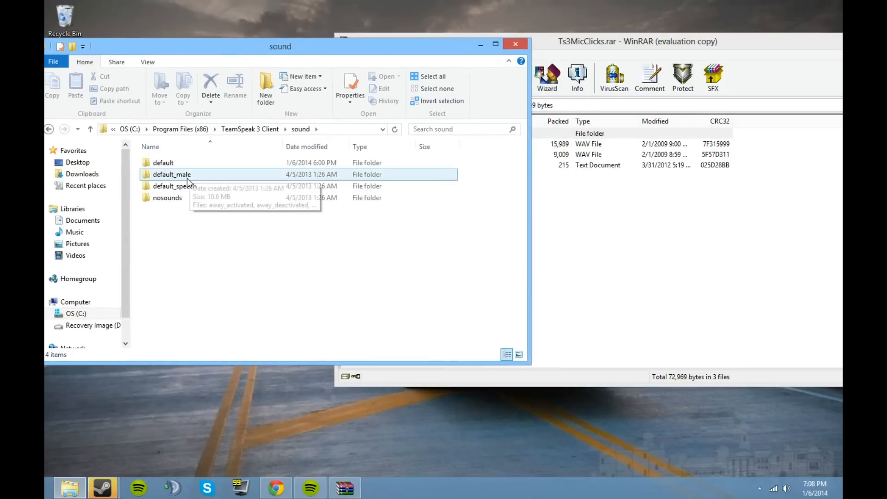
pyautogui.doubleClick(163, 161)
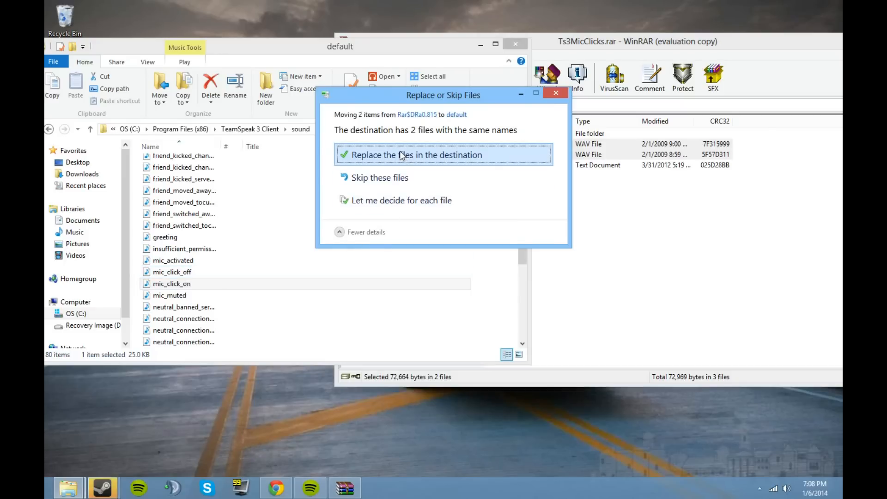
# Step: Overwrite mic_click_on and mic_click_off with the archive's WAVs, granting administrator permission
pyautogui.click(402, 155)
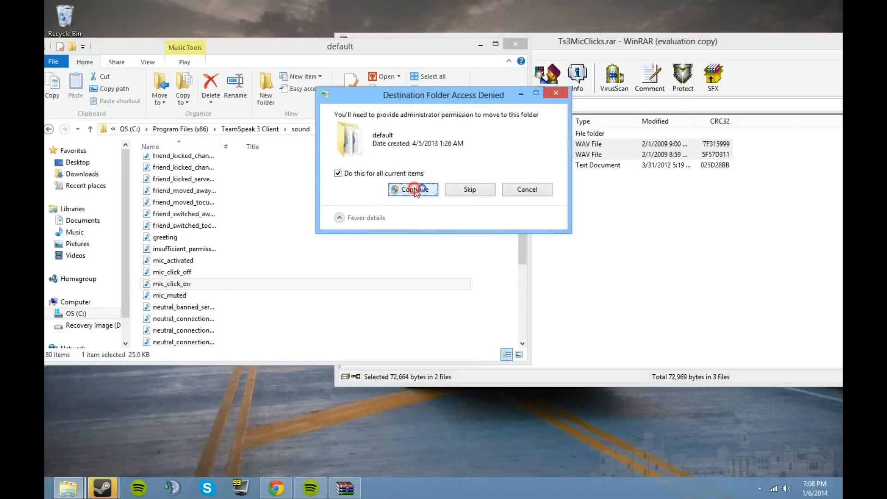
pyautogui.click(413, 189)
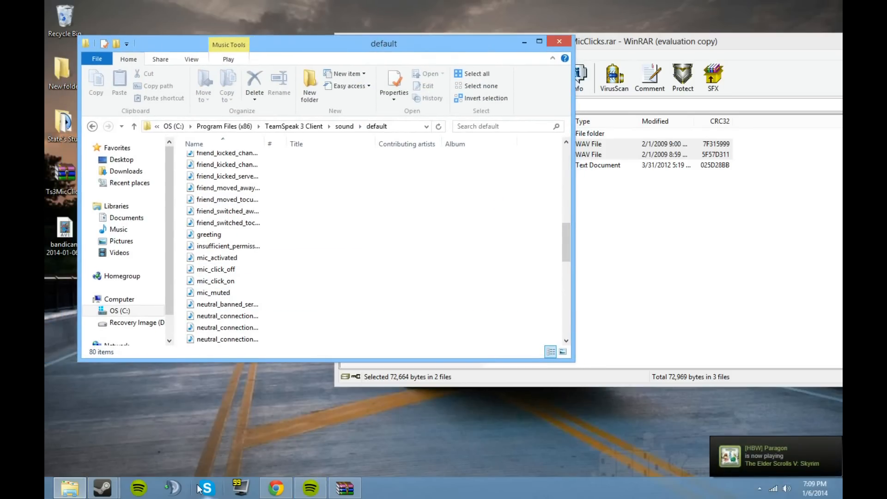
# Step: Restore the TeamSpeak 3 window showing the Cook County Roleplay channel list
pyautogui.click(172, 487)
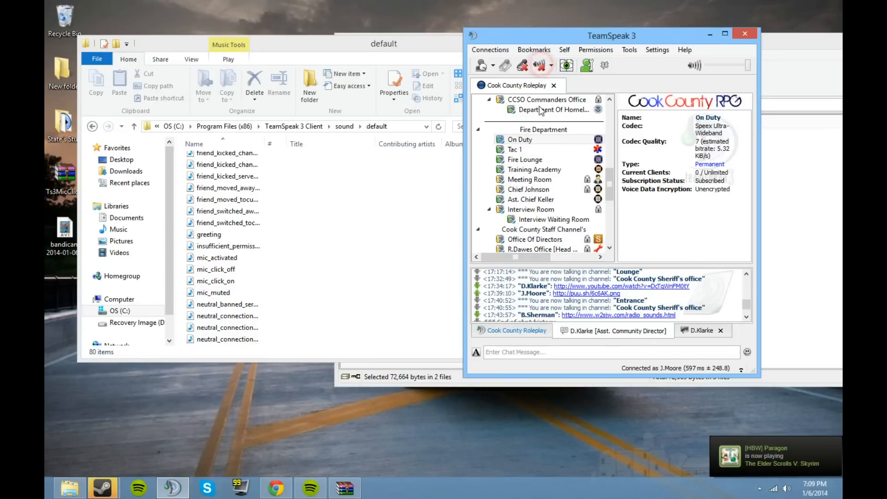
pyautogui.click(516, 149)
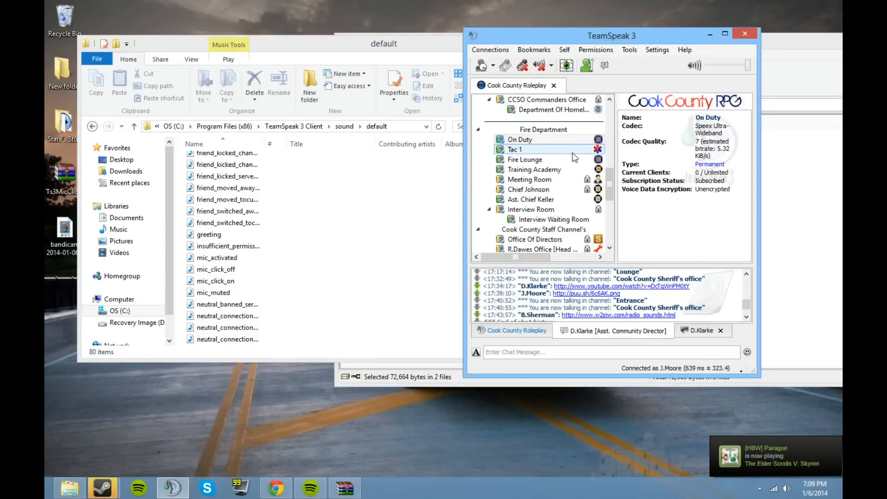